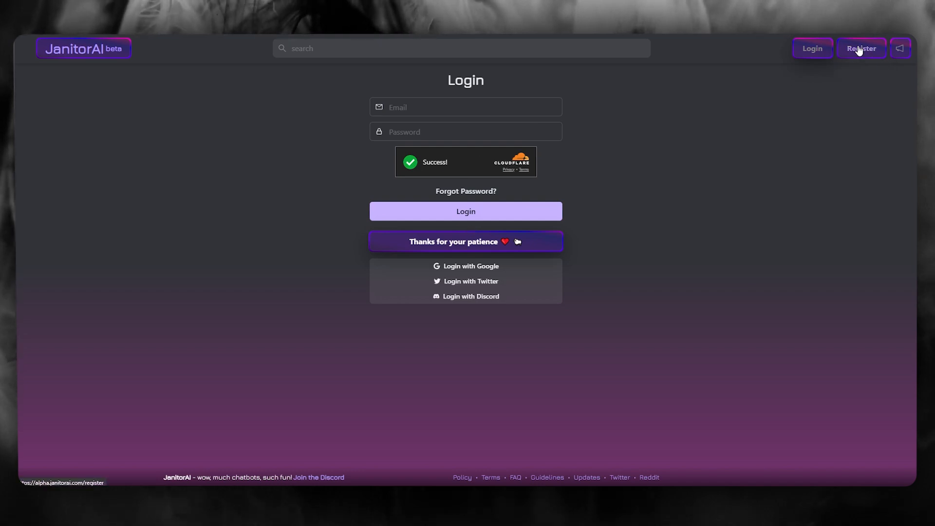
pyautogui.click(860, 49)
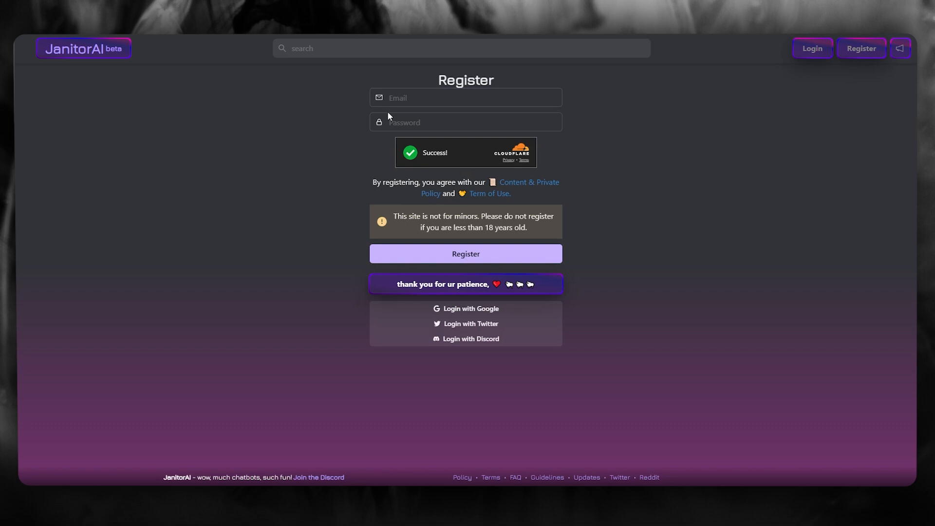
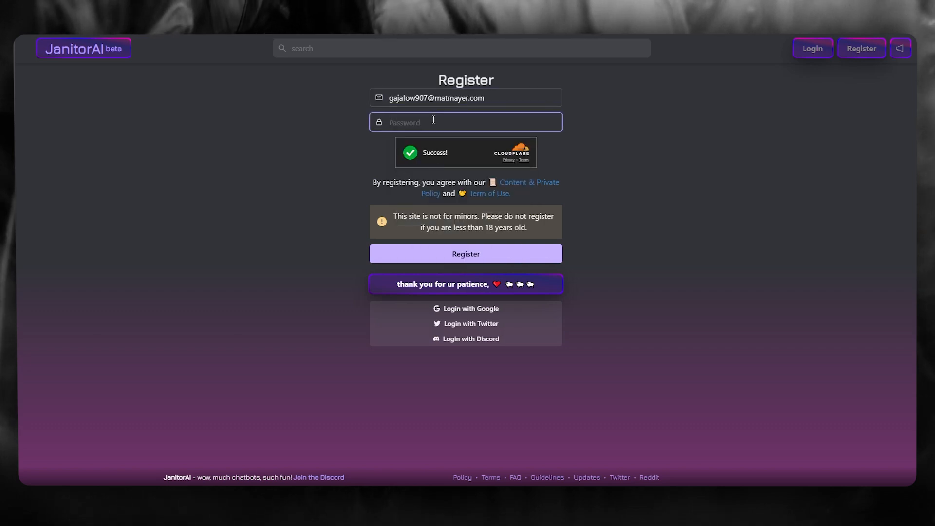
pyautogui.write('••••')
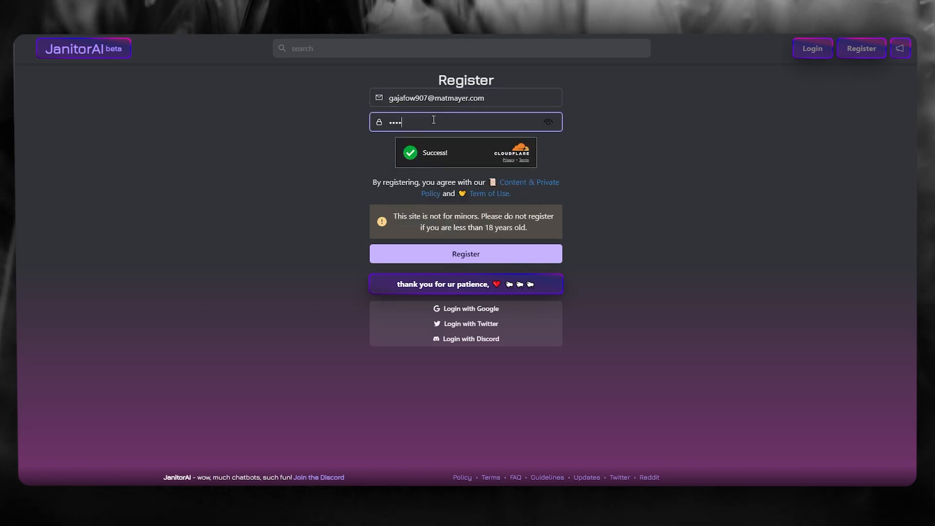
pyautogui.write('password')
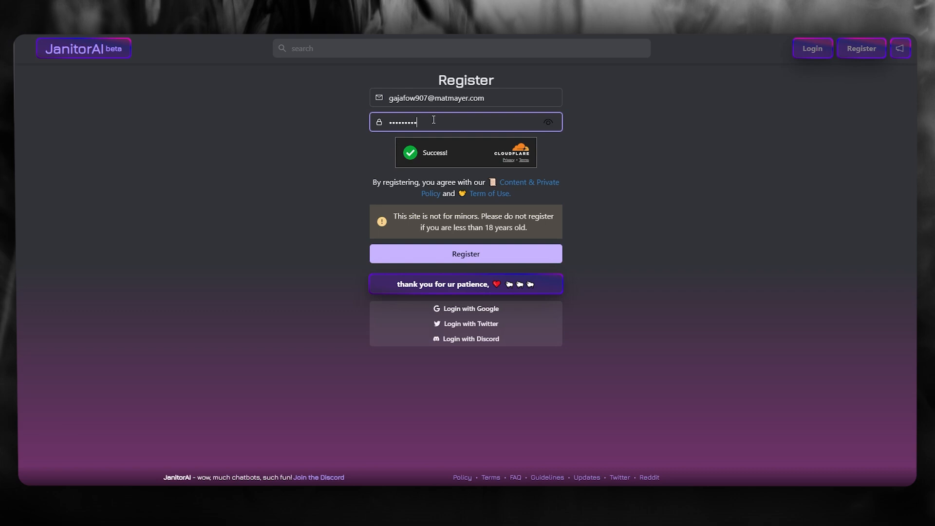
pyautogui.click(465, 254)
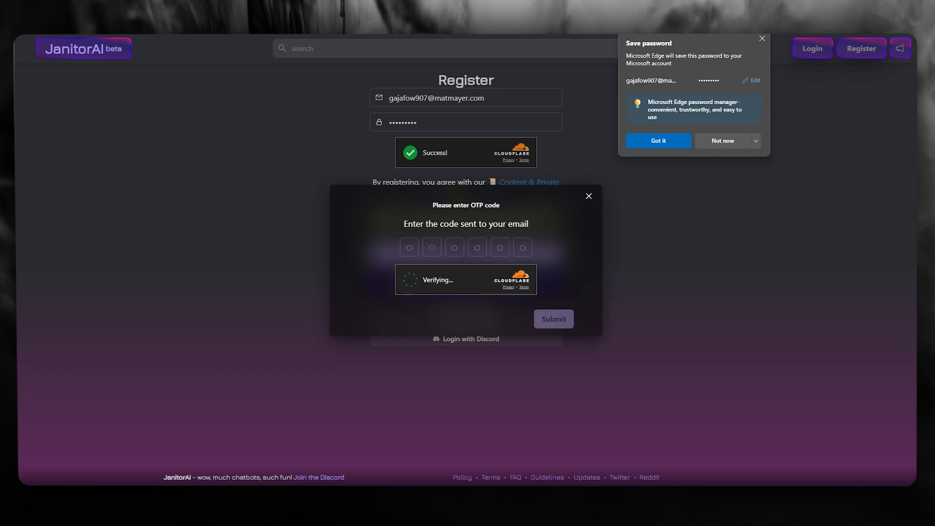
# Enter the six-digit emailed verification code and submit it to log in
pyautogui.click(409, 247)
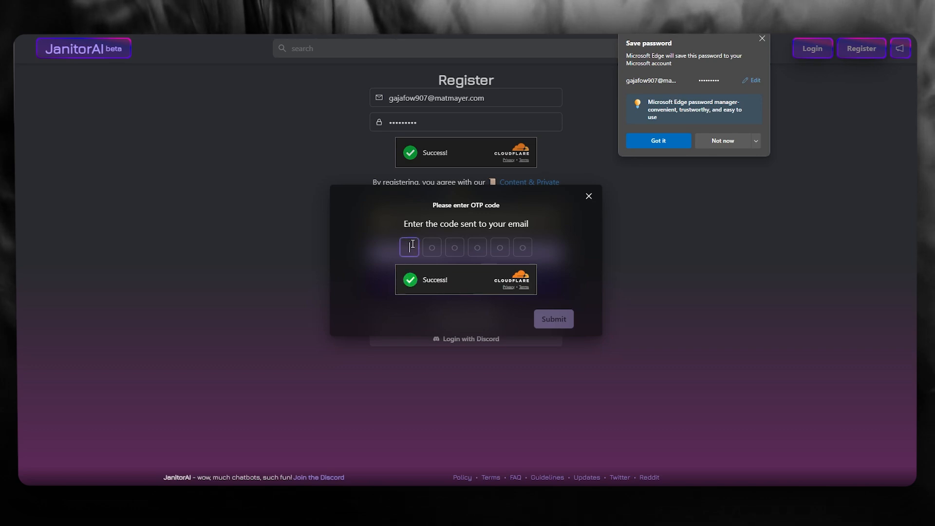
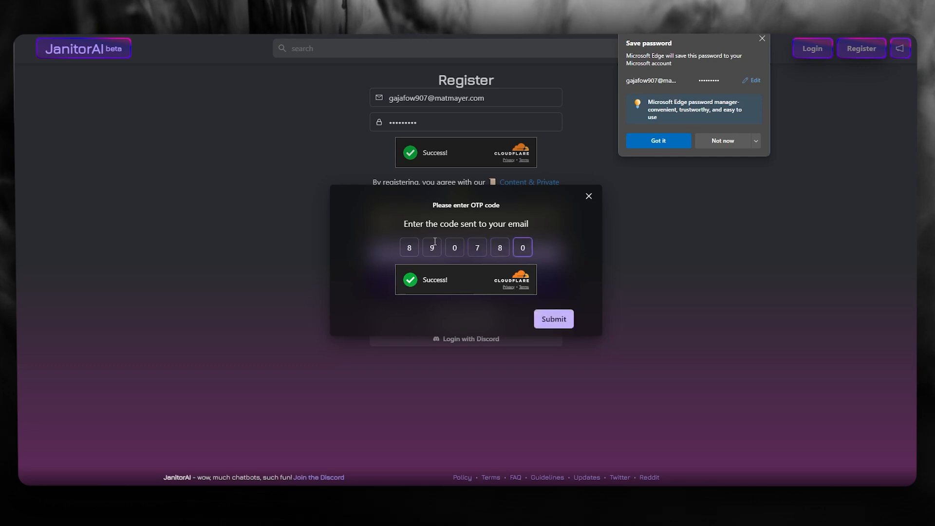
pyautogui.click(552, 318)
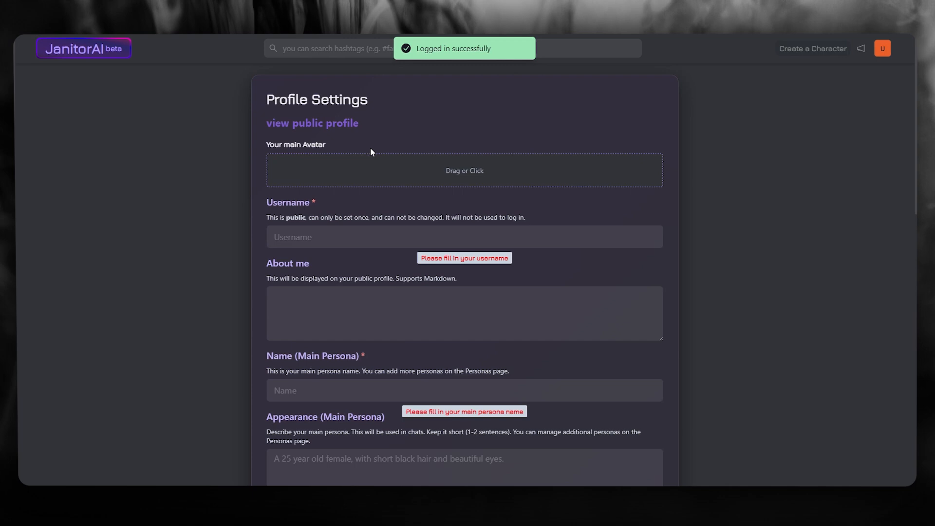
pyautogui.moveTo(230, 164)
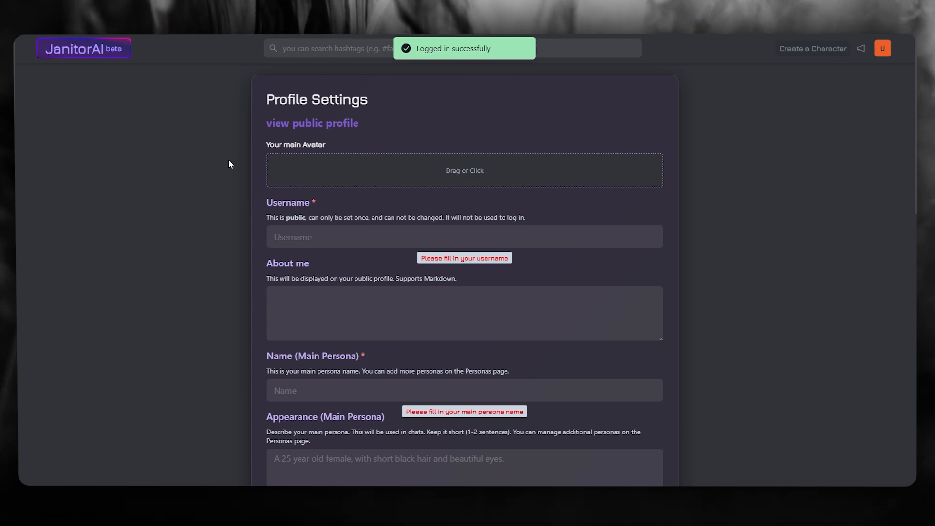
# Skip the avatar upload and set username hguhg876876 and persona name Jameel, then update the profile
pyautogui.click(464, 169)
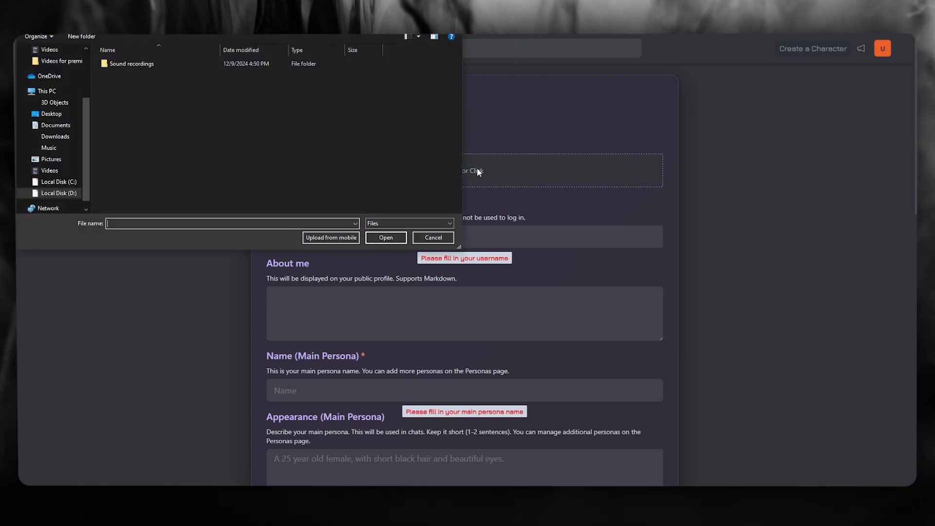
pyautogui.click(433, 238)
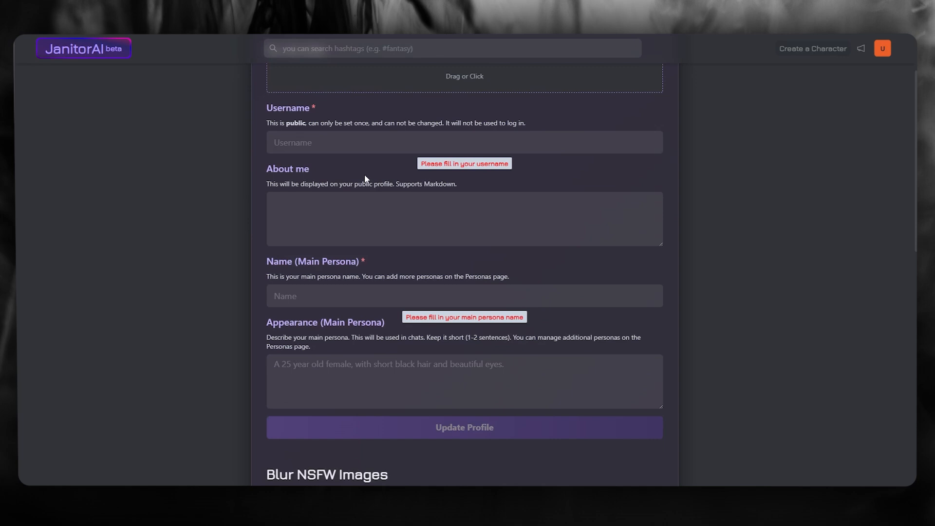
pyautogui.write('hguhg876876')
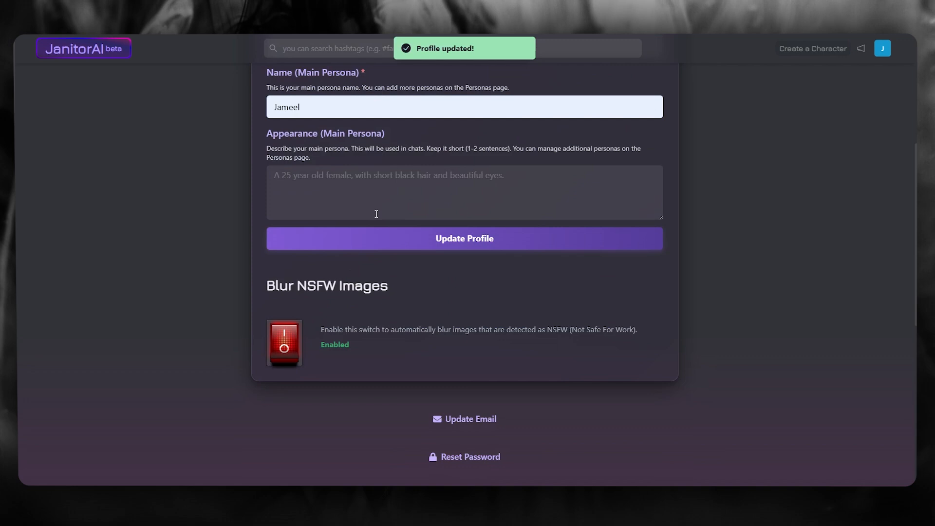
pyautogui.scroll(3)
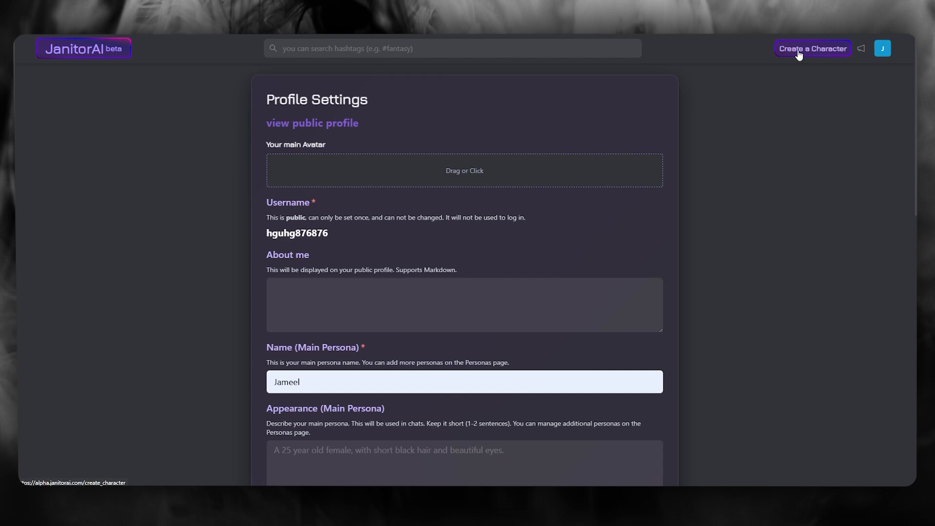
# Create a character with the black silhouette image as avatar and the name John L
pyautogui.click(812, 49)
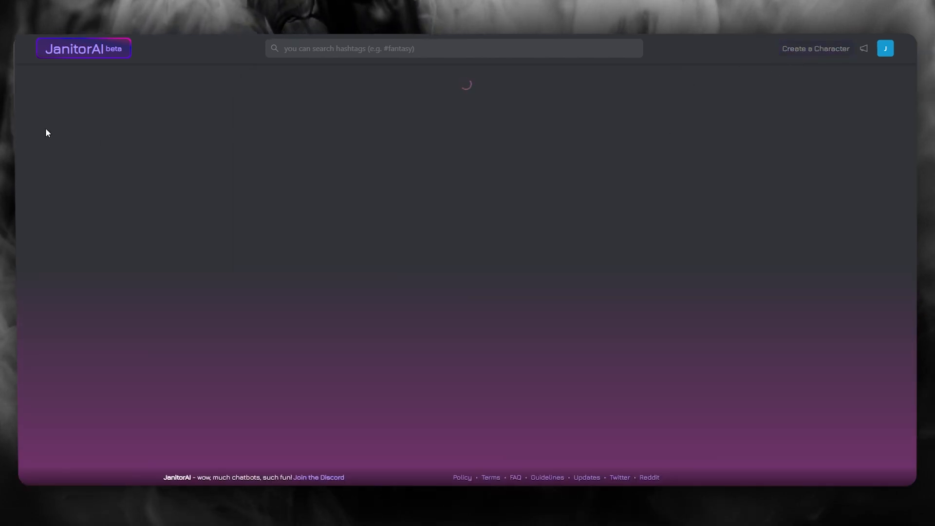
pyautogui.click(815, 49)
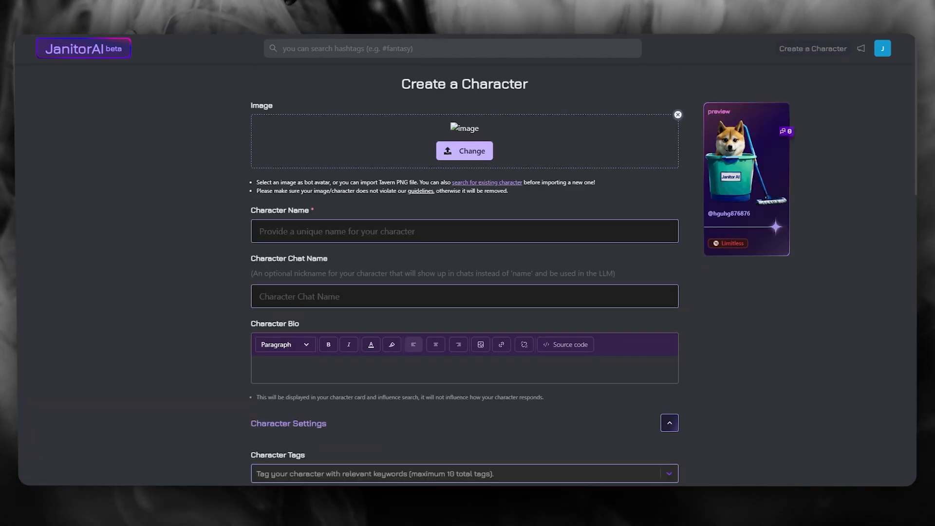
pyautogui.moveTo(472, 158)
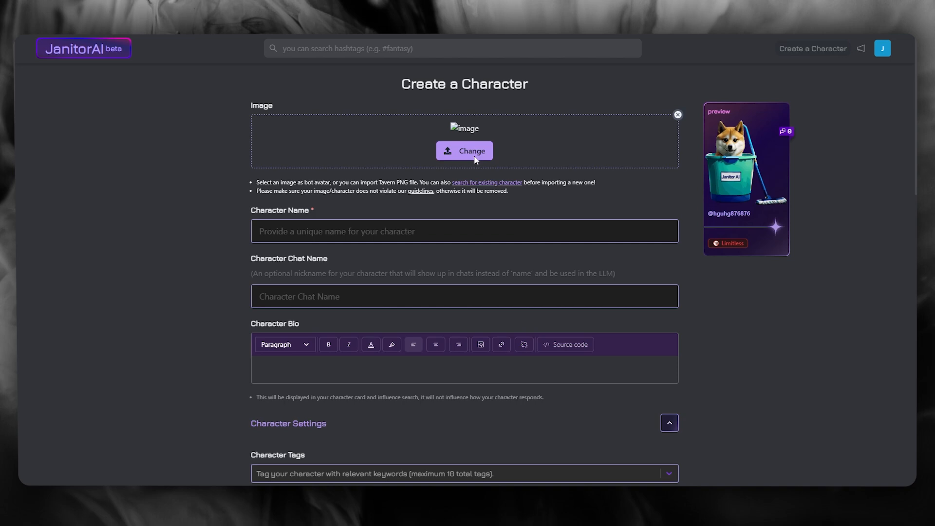
pyautogui.click(464, 150)
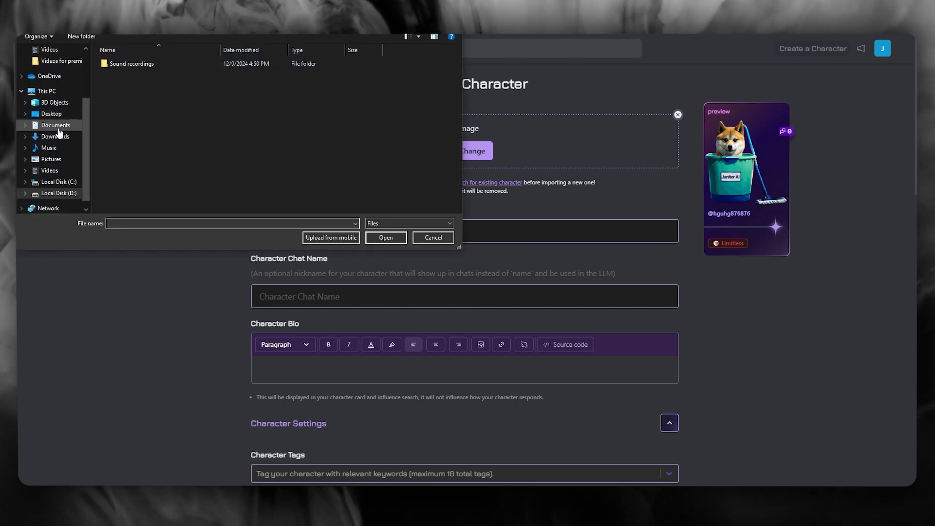
pyautogui.click(54, 136)
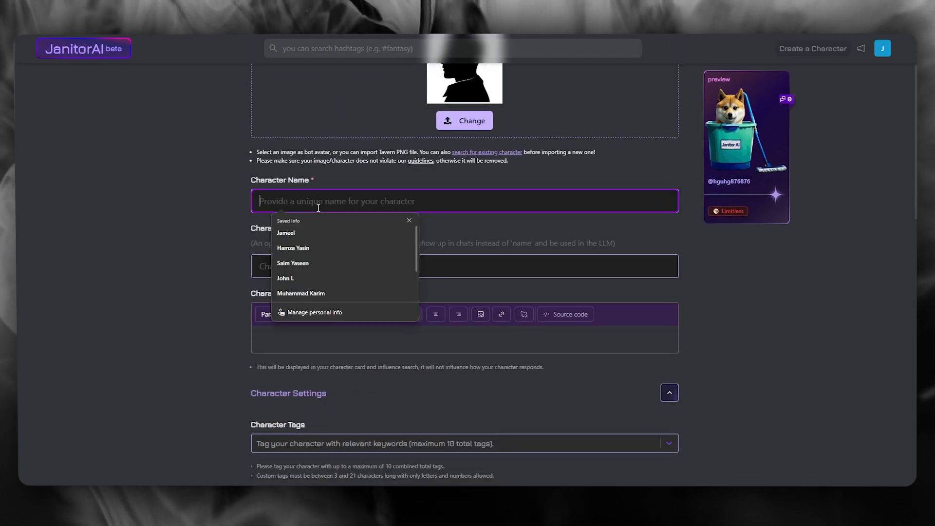
pyautogui.click(286, 277)
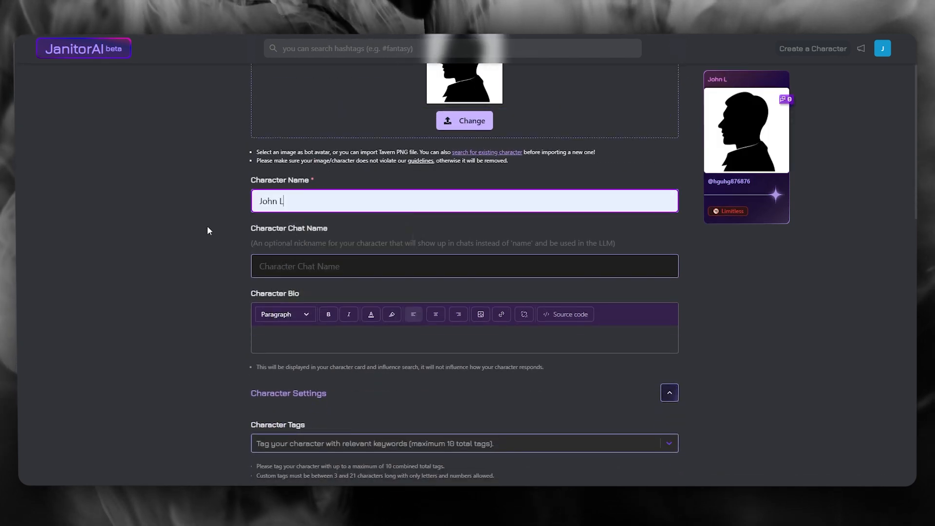
pyautogui.scroll(-3)
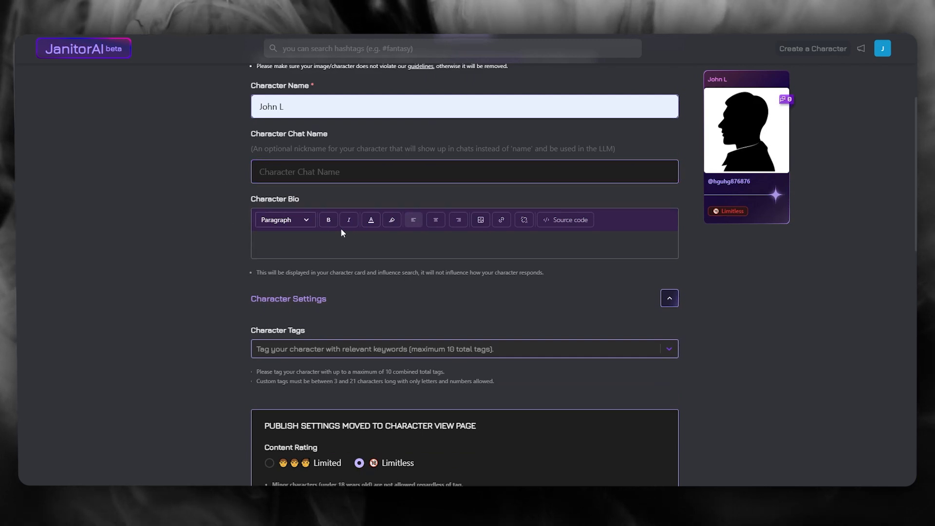
# Add the Male, Fictional, OC, Game and Non-human tags to John L
pyautogui.click(350, 241)
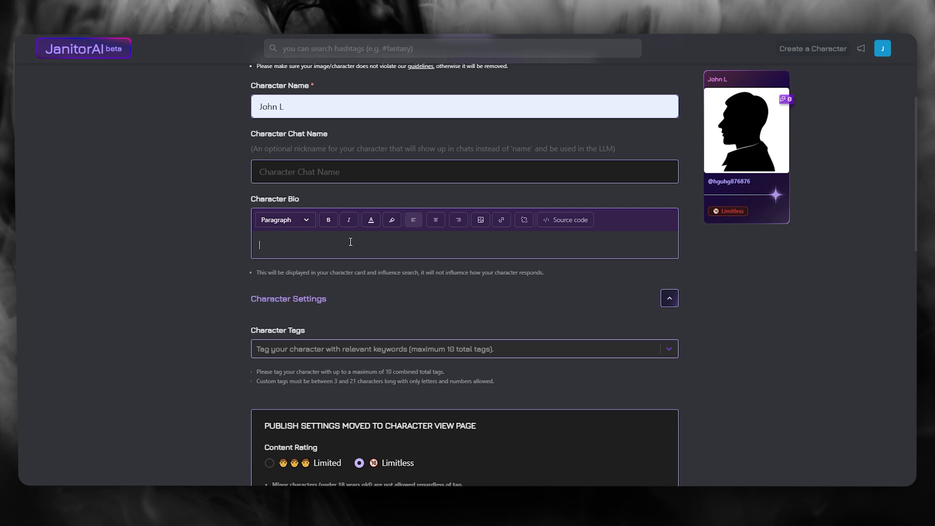
pyautogui.moveTo(301, 233)
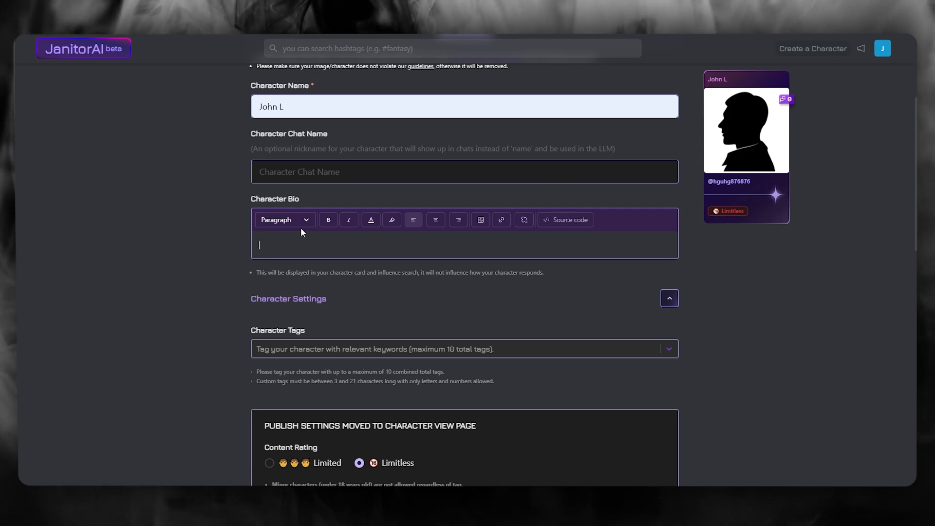
pyautogui.click(464, 349)
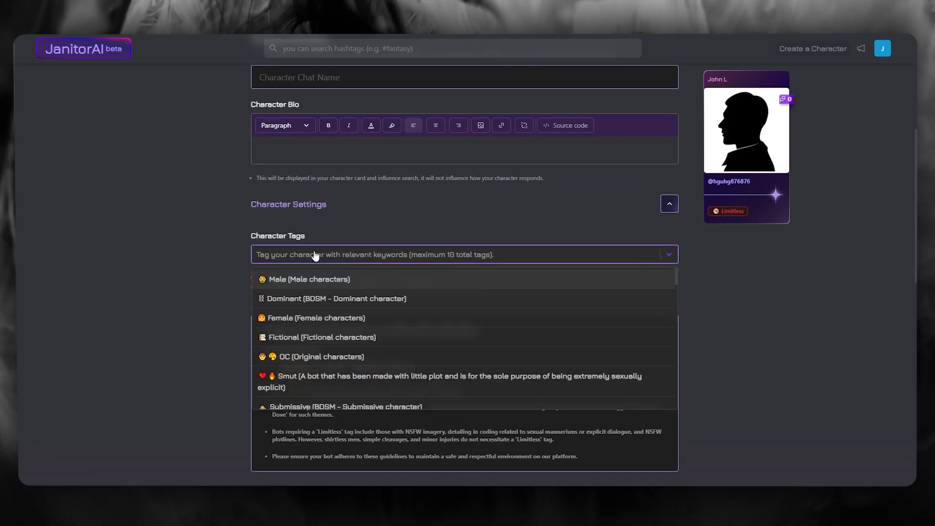
pyautogui.click(308, 279)
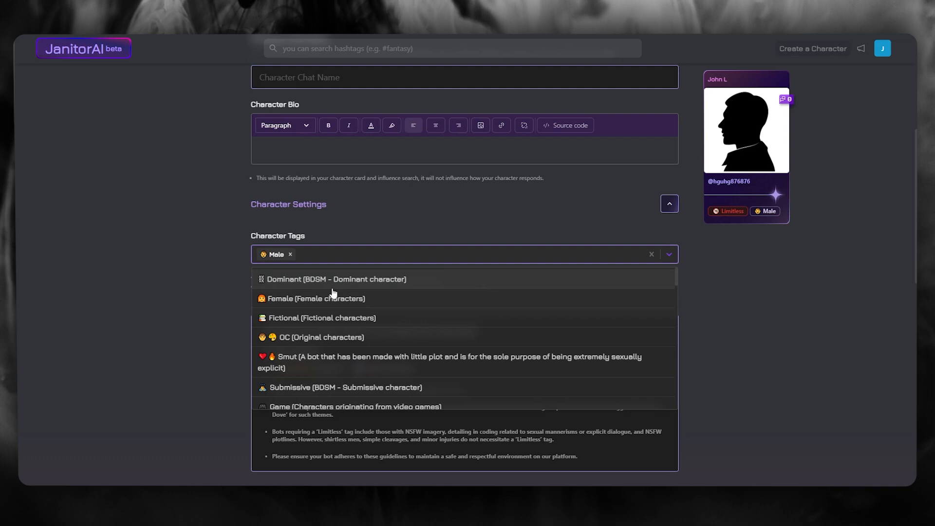
pyautogui.click(322, 318)
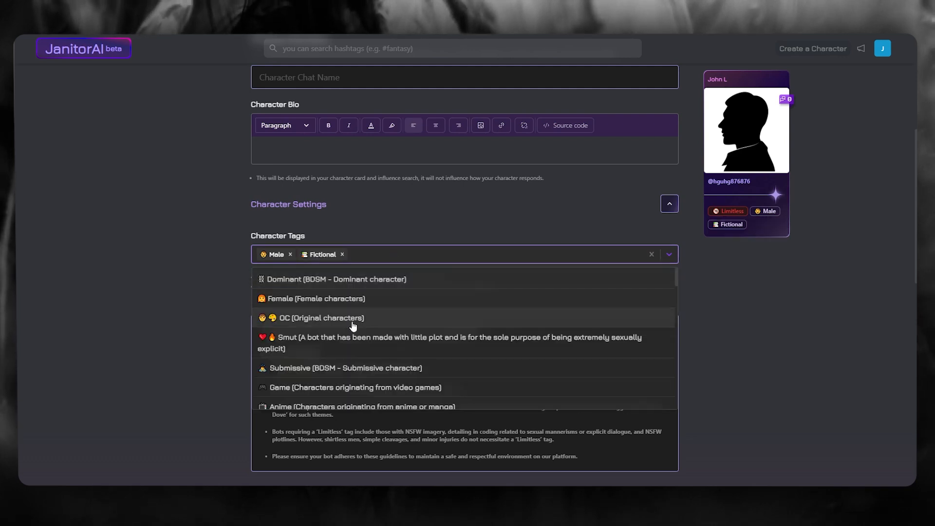
pyautogui.click(321, 318)
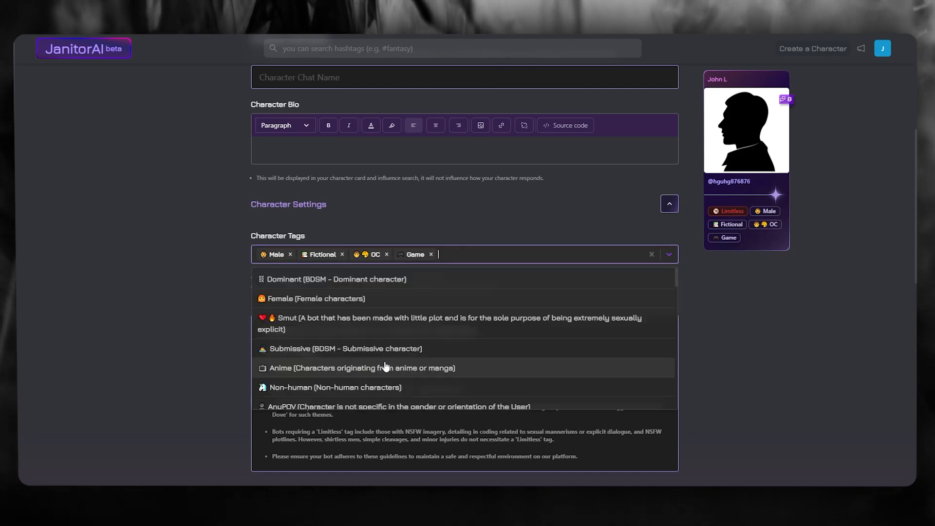
pyautogui.click(334, 387)
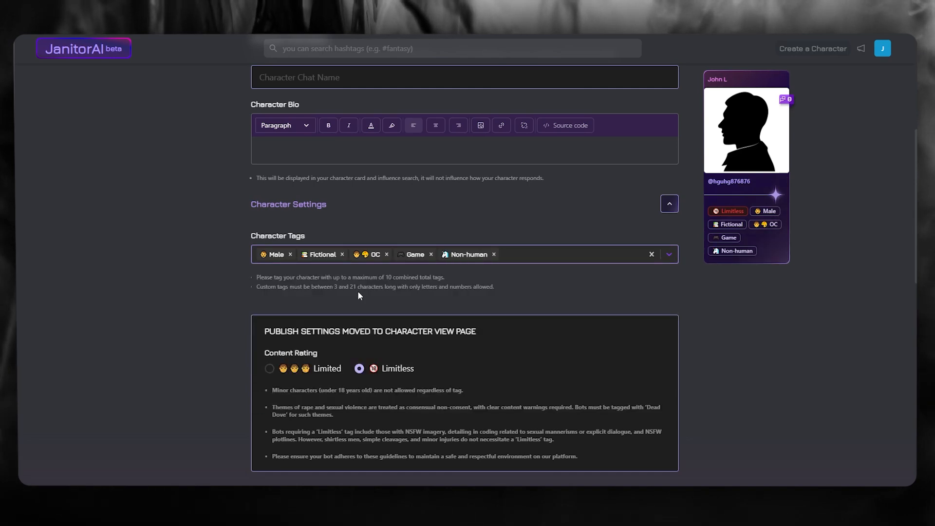
pyautogui.scroll(-3)
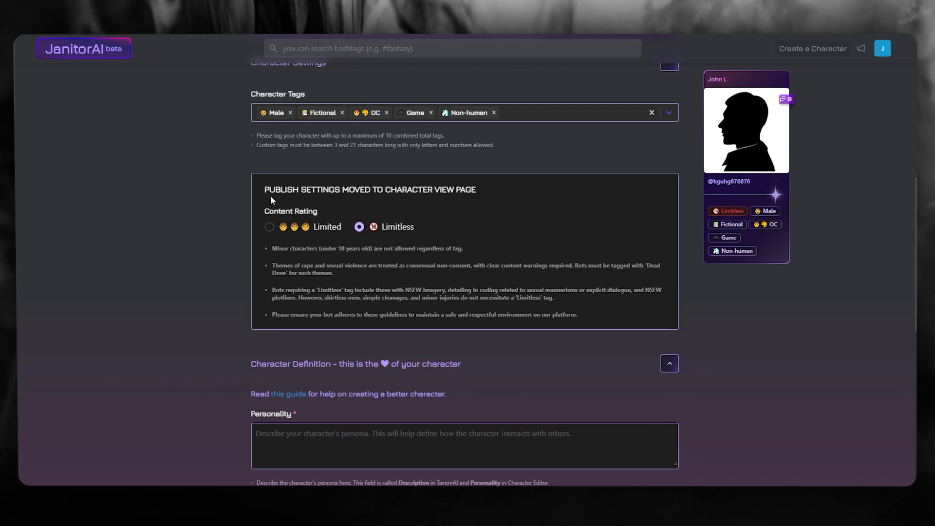
pyautogui.moveTo(272, 231)
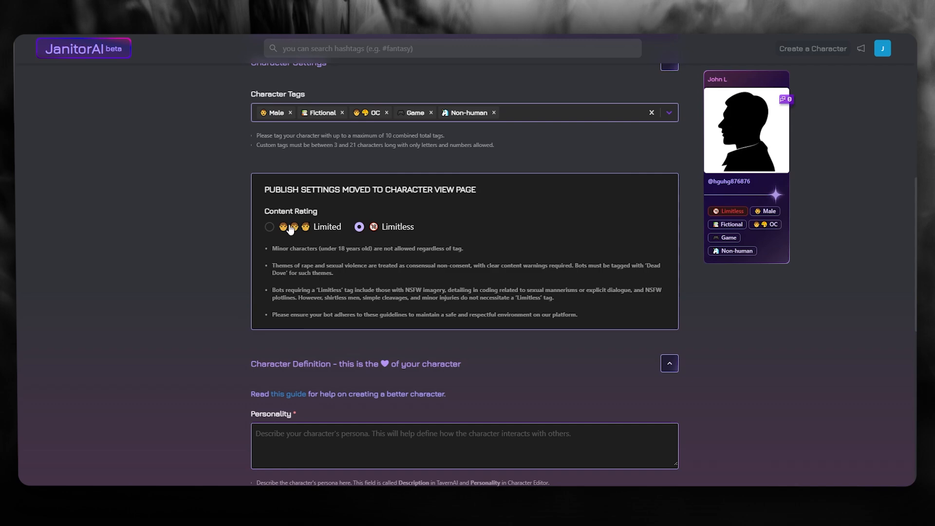
pyautogui.moveTo(334, 230)
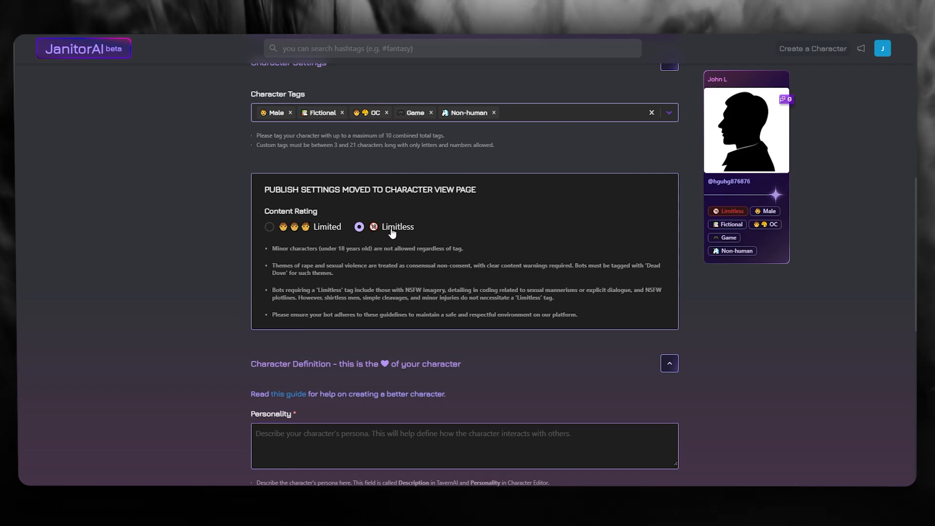
pyautogui.scroll(-3)
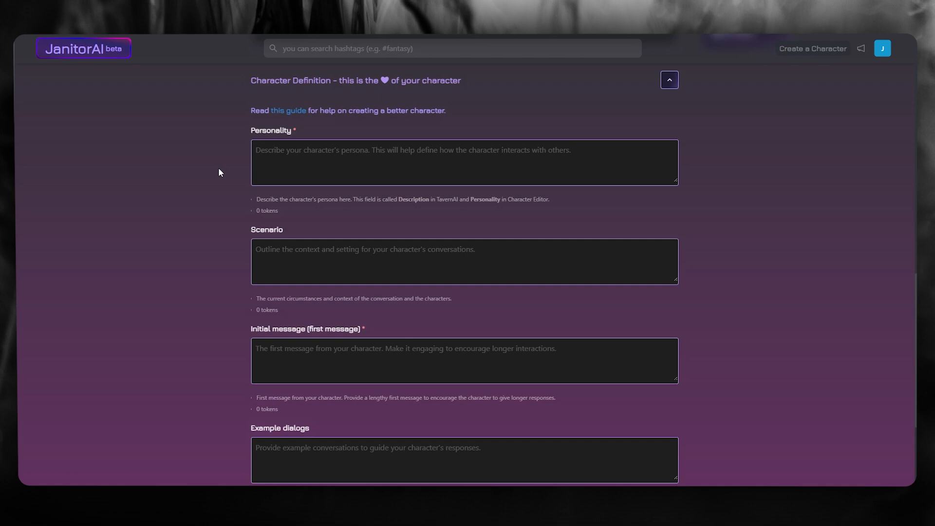
# Set personality 'Rude, angsty, annoying' and first message 'Hey man, why are you here?', then create John L
pyautogui.write('Rude, angsty, annoying')
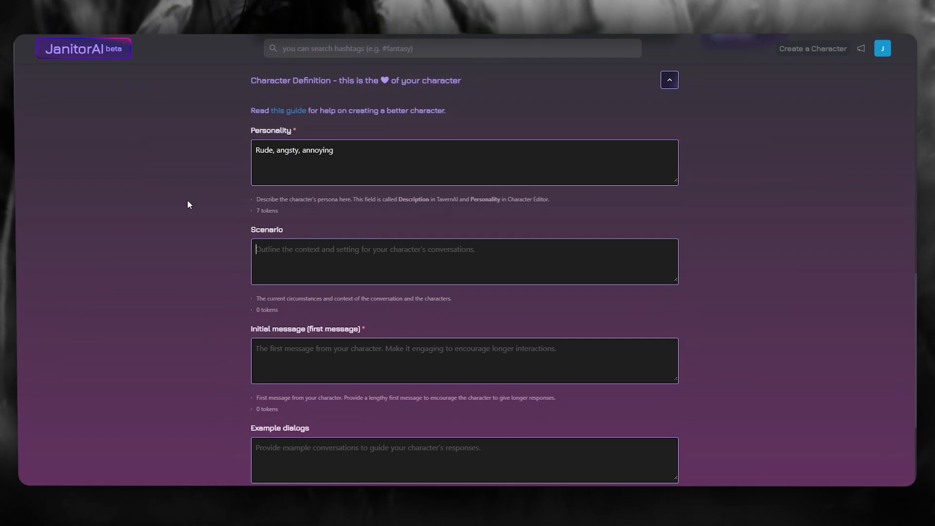
pyautogui.scroll(-3)
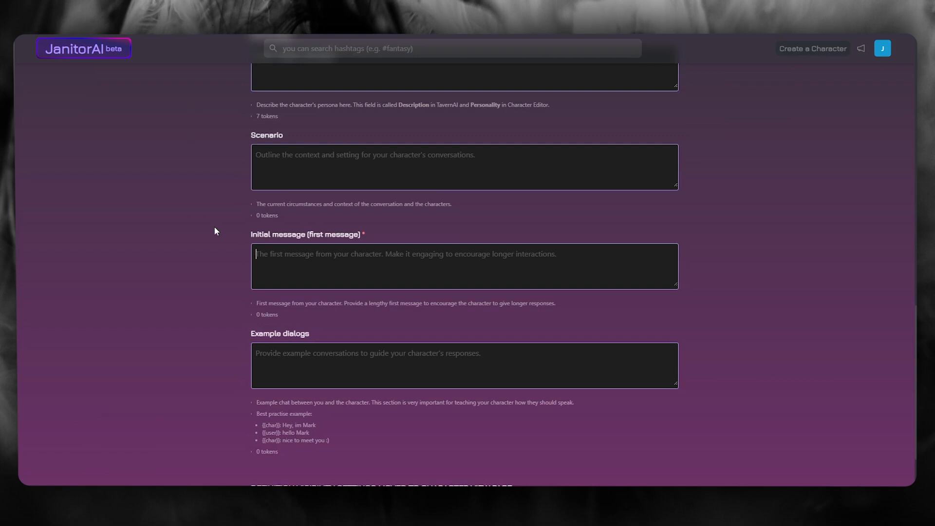
pyautogui.write('Hey man, w')
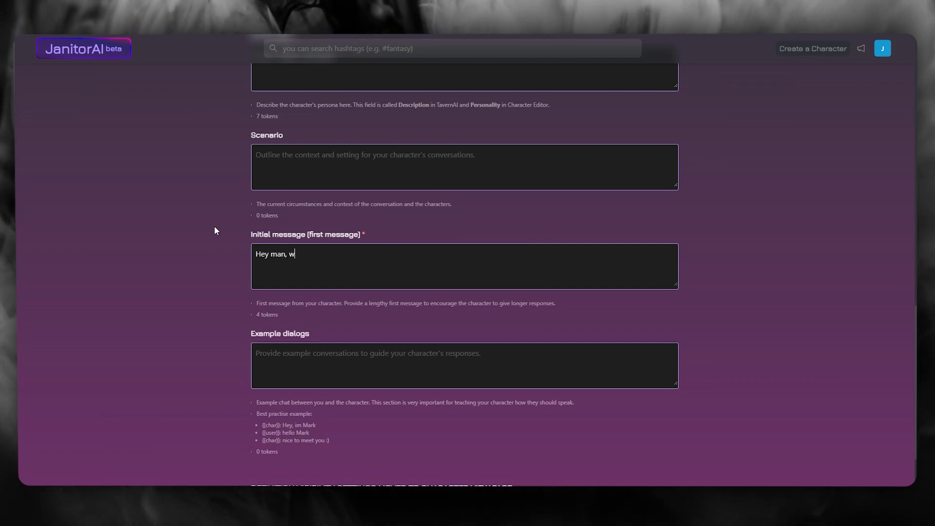
pyautogui.write('hy are you here?')
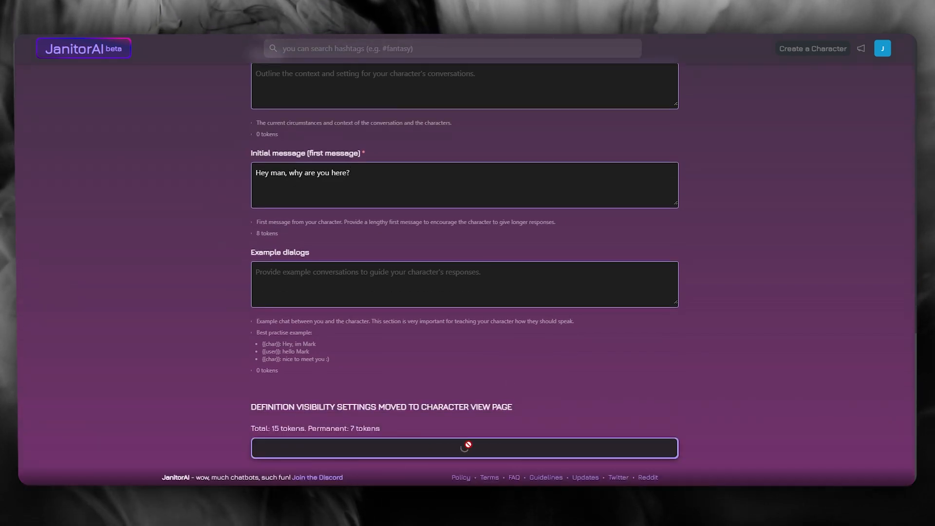
pyautogui.click(464, 449)
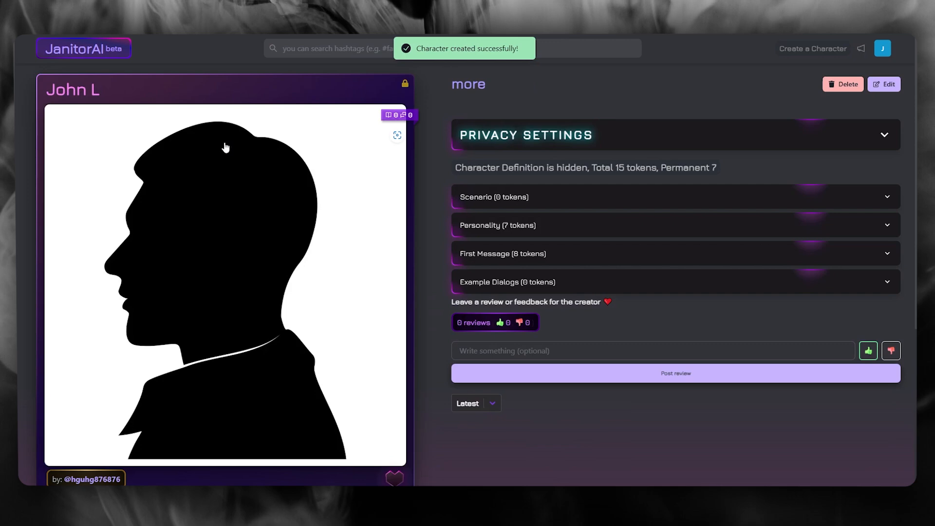
# Find John L under My Characters and start a chat showing his first message
pyautogui.scroll(-3)
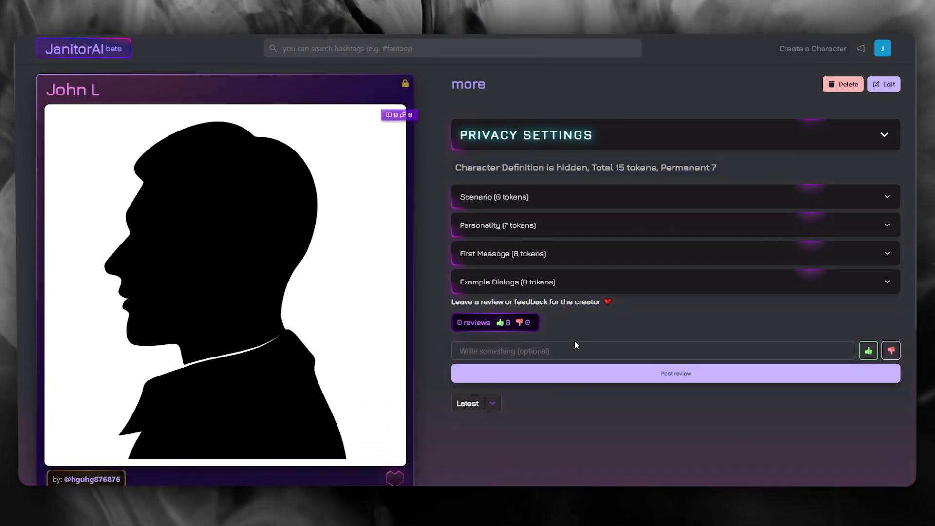
pyautogui.click(596, 349)
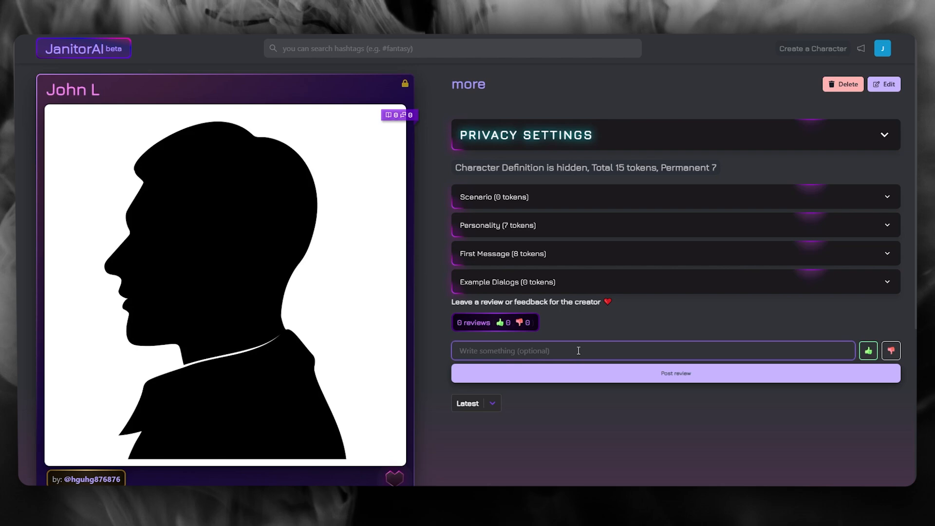
pyautogui.moveTo(116, 79)
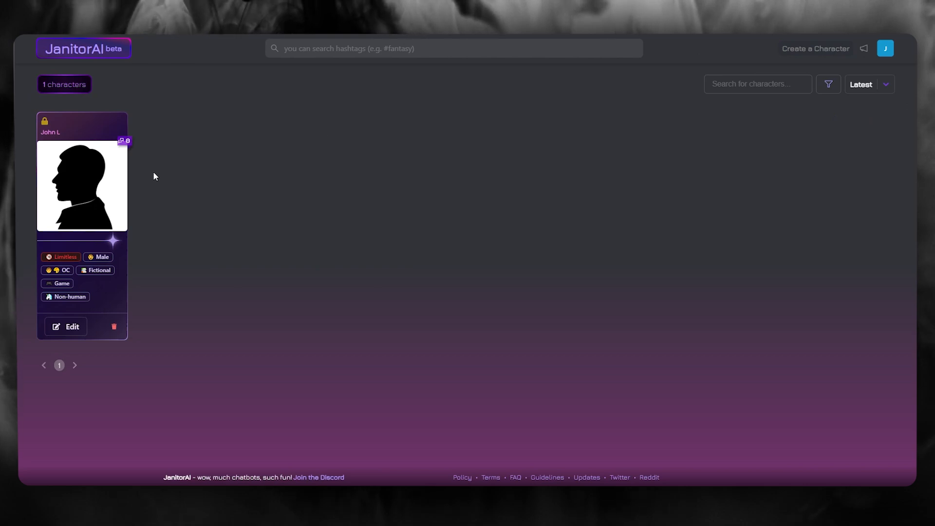
pyautogui.click(81, 185)
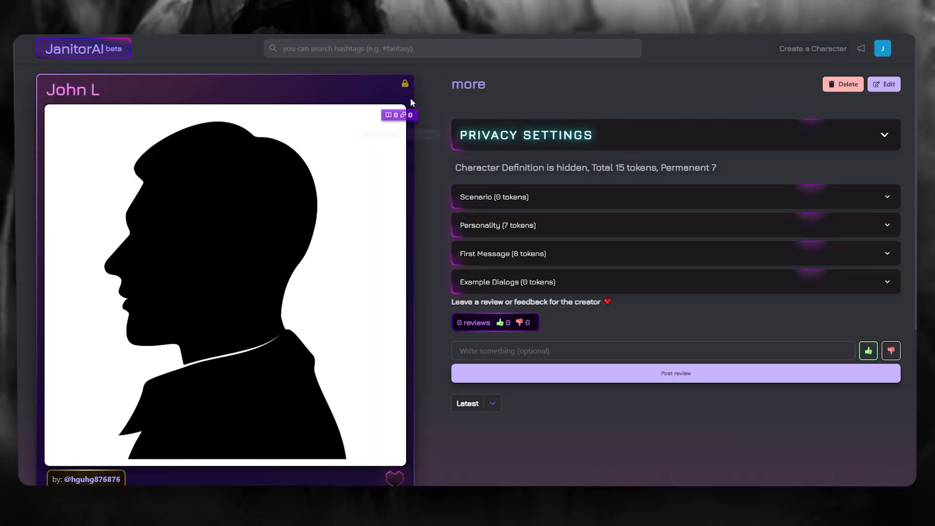
pyautogui.moveTo(402, 115)
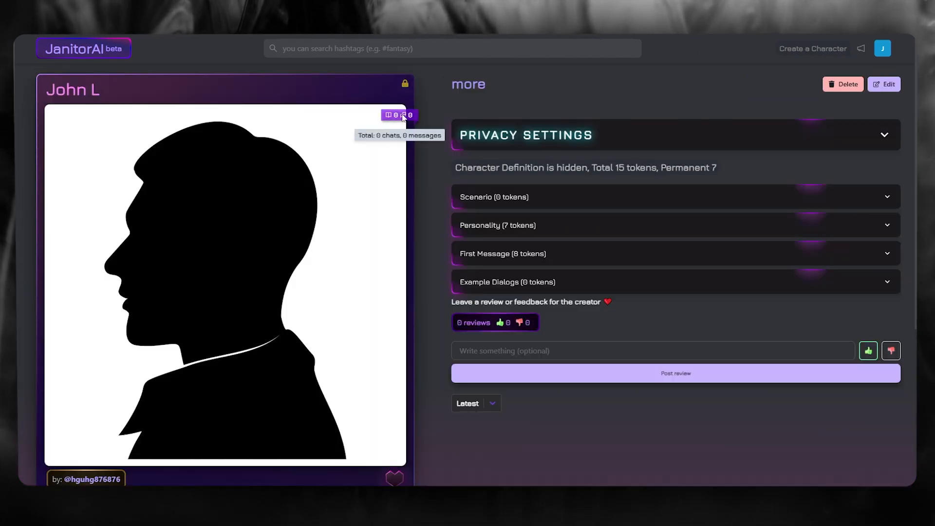
pyautogui.scroll(-3)
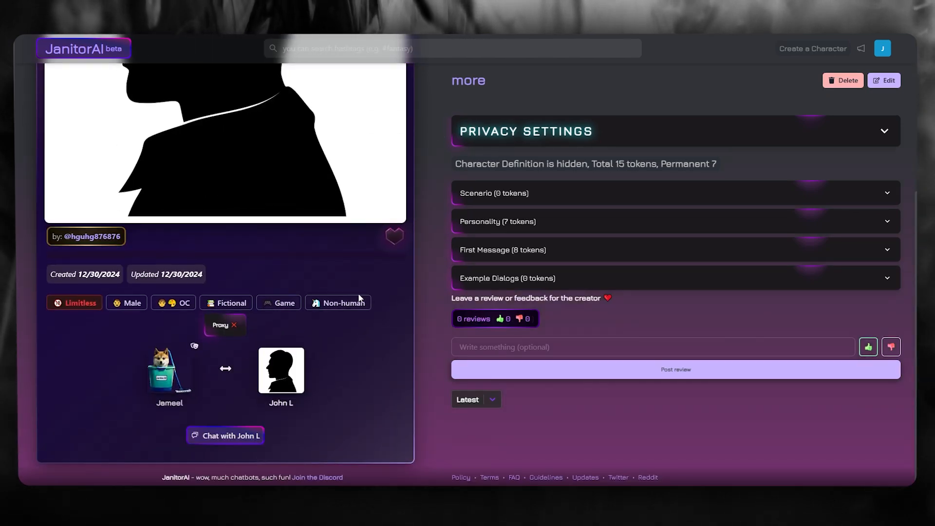
pyautogui.click(225, 435)
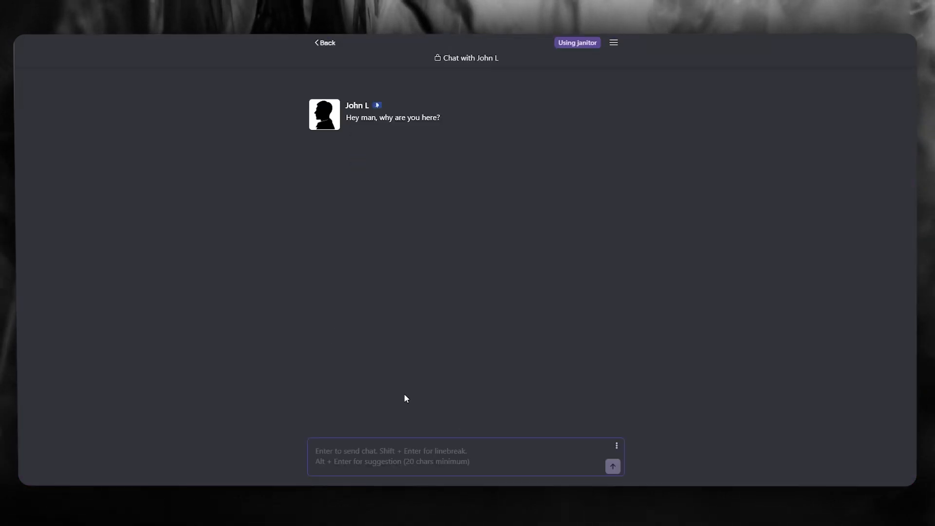
pyautogui.moveTo(419, 424)
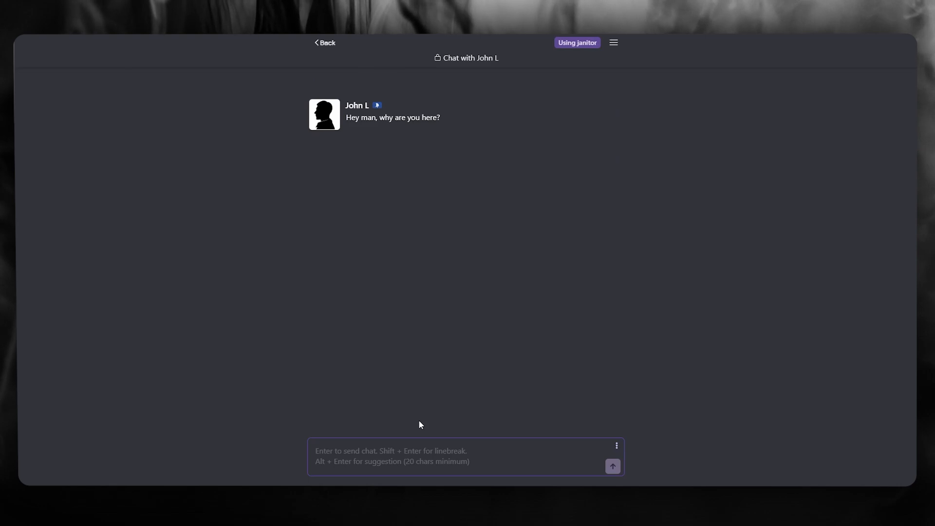